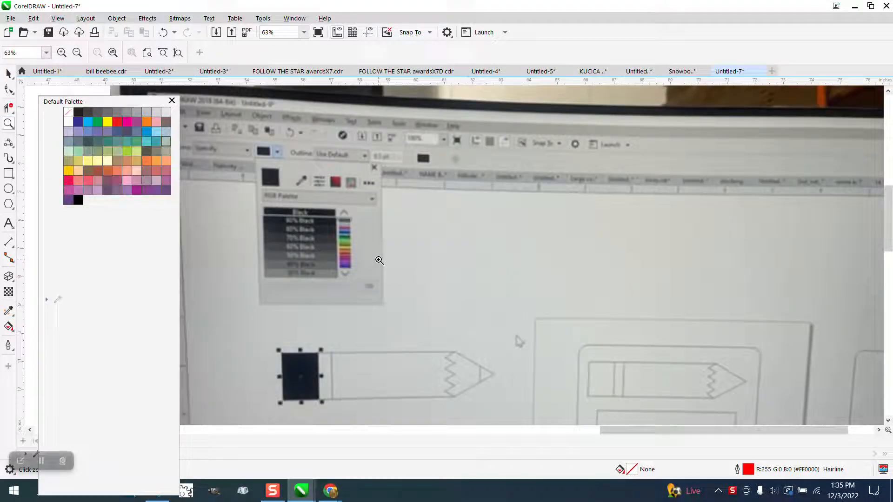
# Zoom out from 63% to 14% so the whole photo and page fit beside the palette.
pyautogui.click(77, 52)
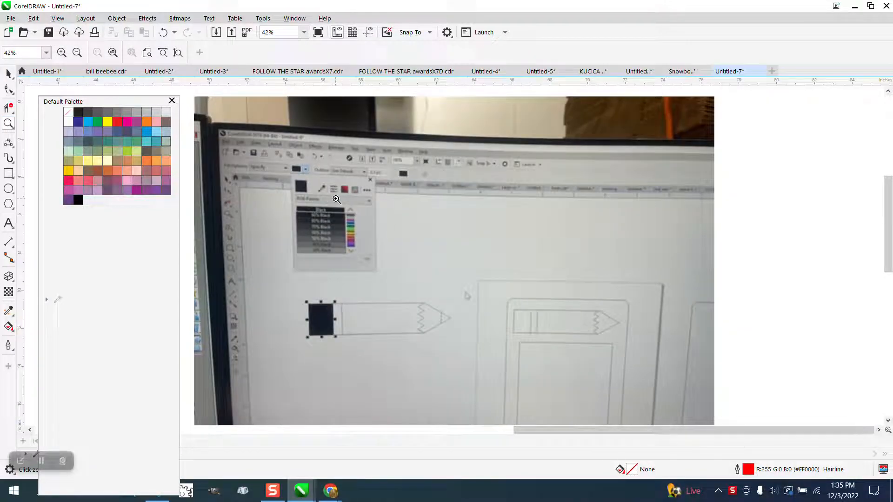
pyautogui.click(77, 52)
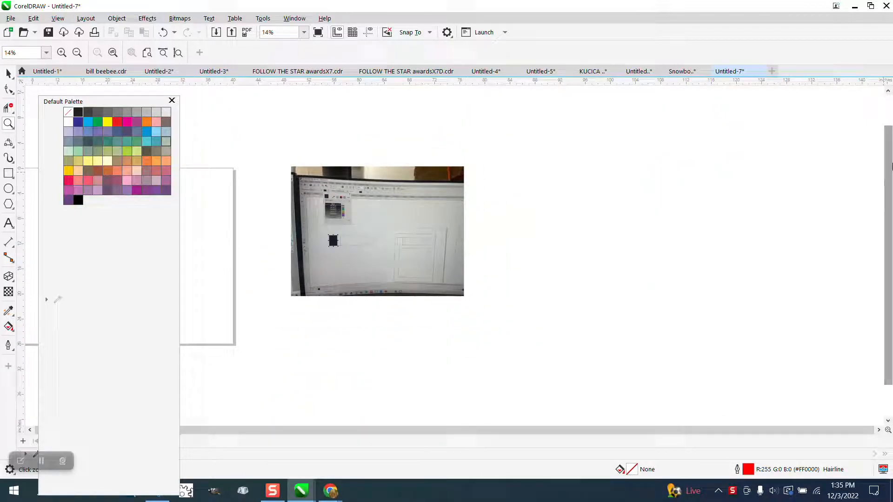
# With the Pick tool, move the floating single-column palette toward the right side.
pyautogui.click(8, 73)
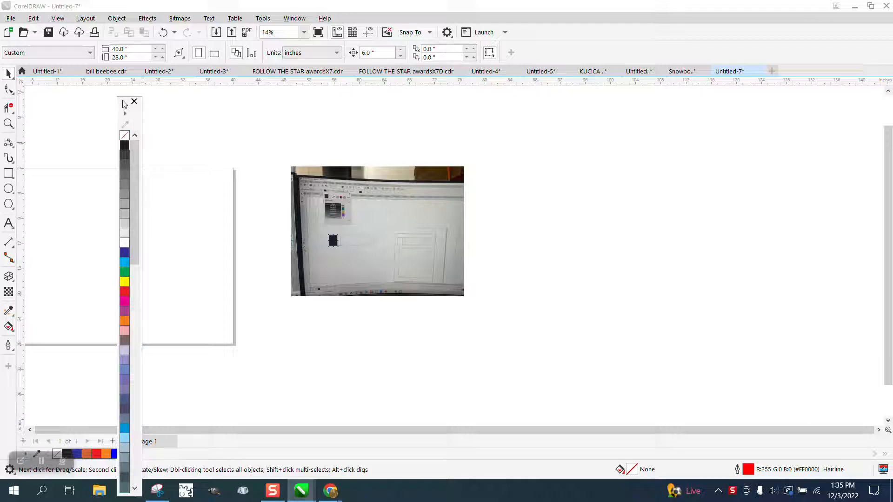
pyautogui.moveTo(125, 108)
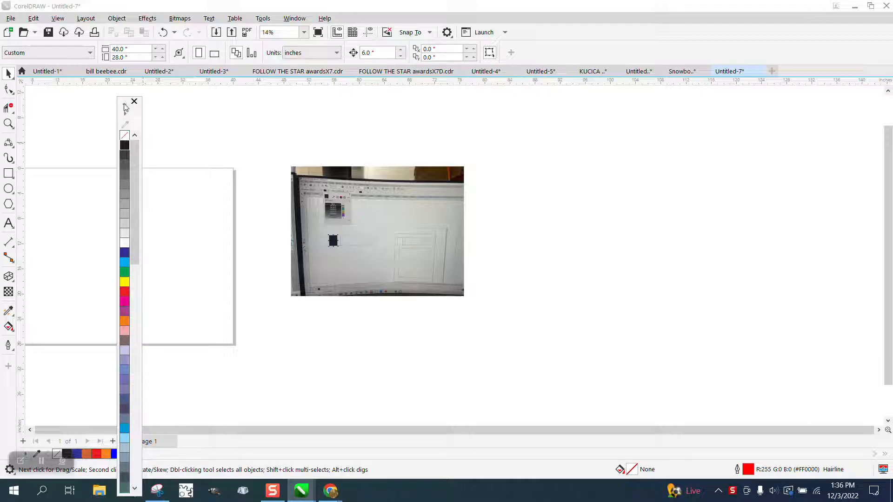
pyautogui.moveTo(126, 102); pyautogui.dragTo(233, 112)
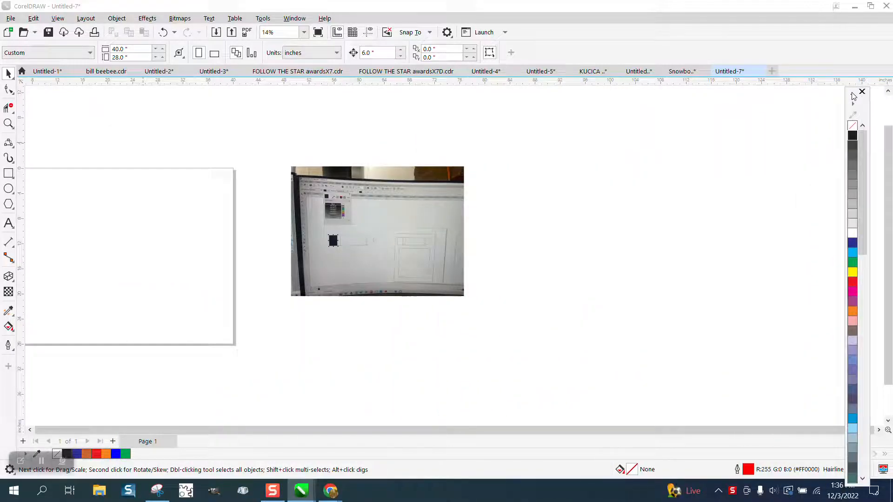
# Float the Default Palette as a multi-column panel, bringing up Change Document Defaults.
pyautogui.click(861, 91)
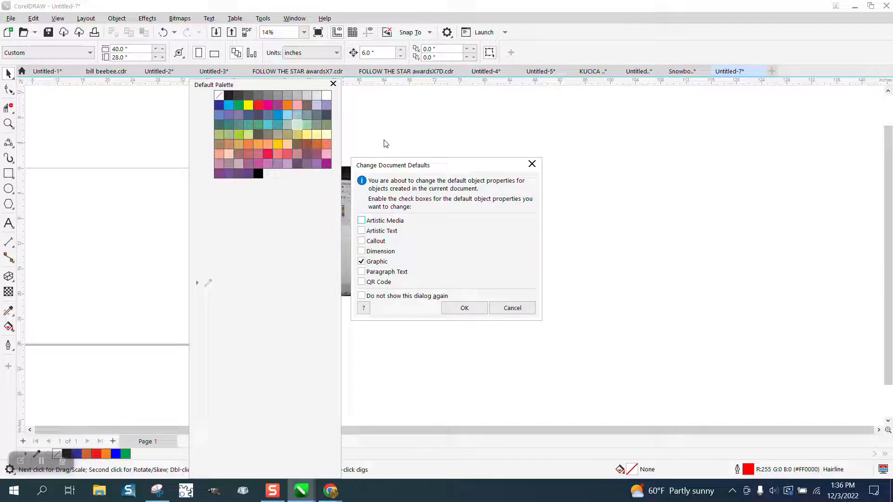
# Cancel the Change Document Defaults dialog and dock the palette on the right edge.
pyautogui.click(464, 308)
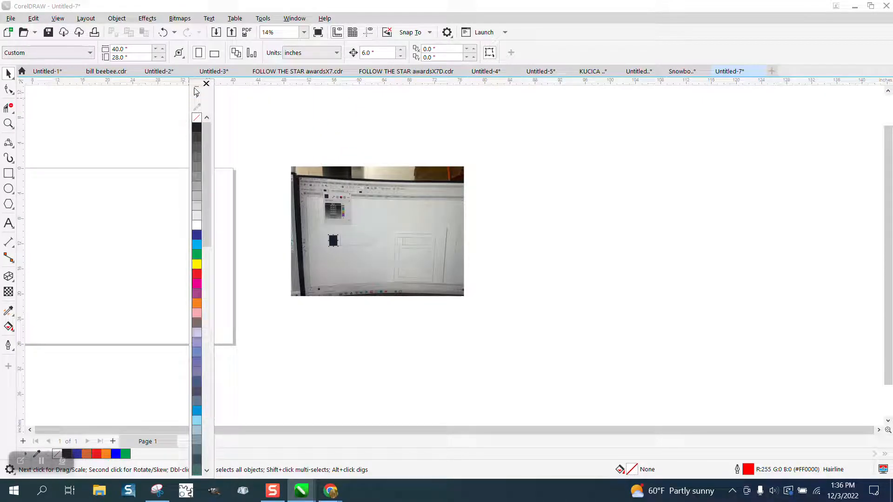
pyautogui.click(206, 84)
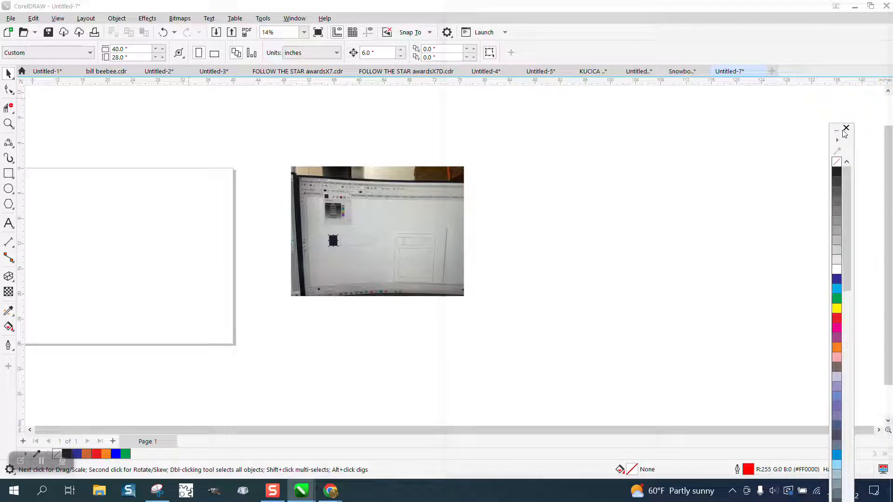
pyautogui.click(846, 128)
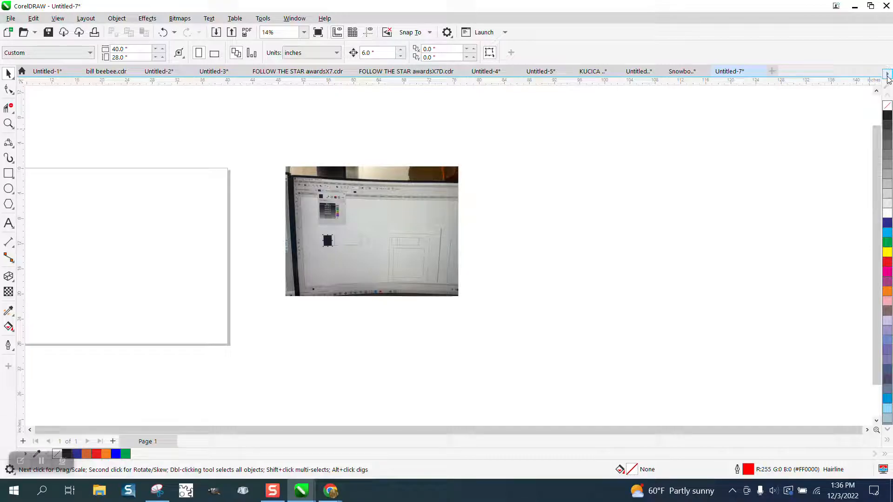
# Set the docked palette to Rows > 1 Row so it shows a single column.
pyautogui.rightClick(886, 80)
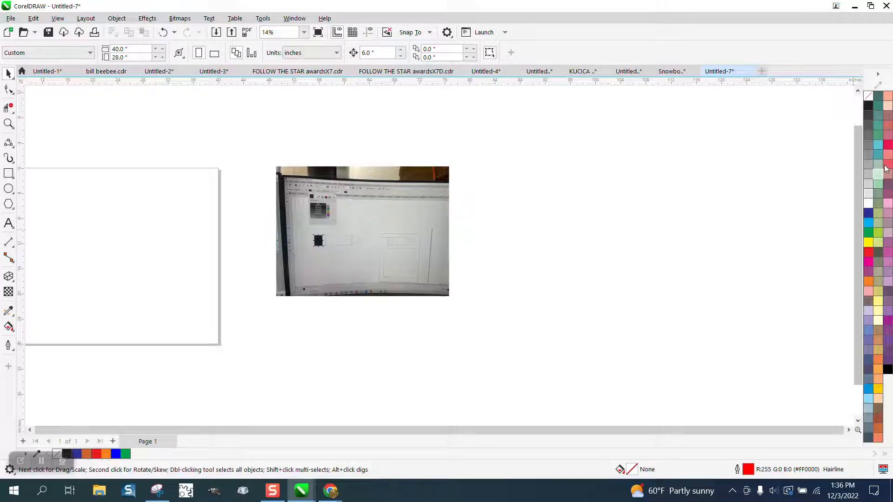
pyautogui.rightClick(884, 168)
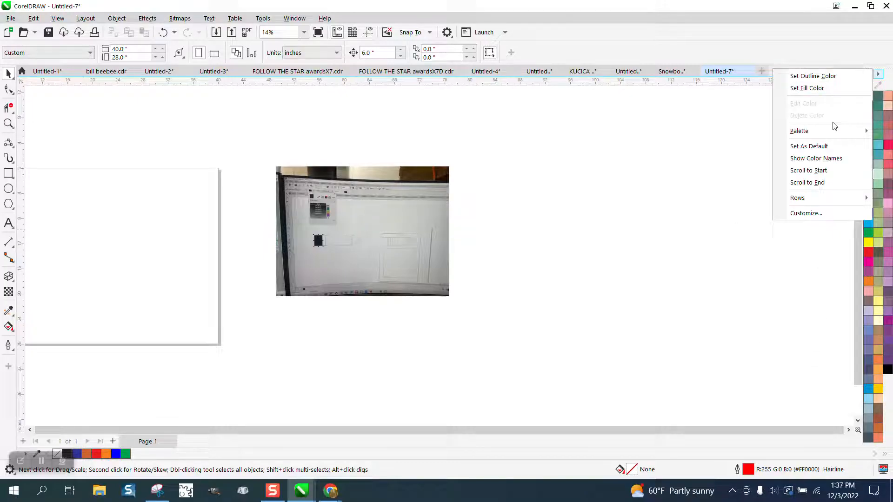
pyautogui.moveTo(816, 159)
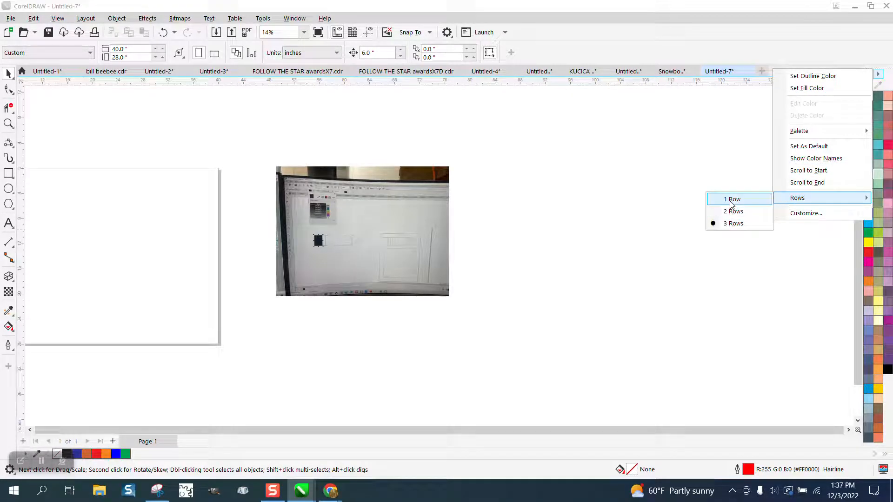
pyautogui.click(734, 199)
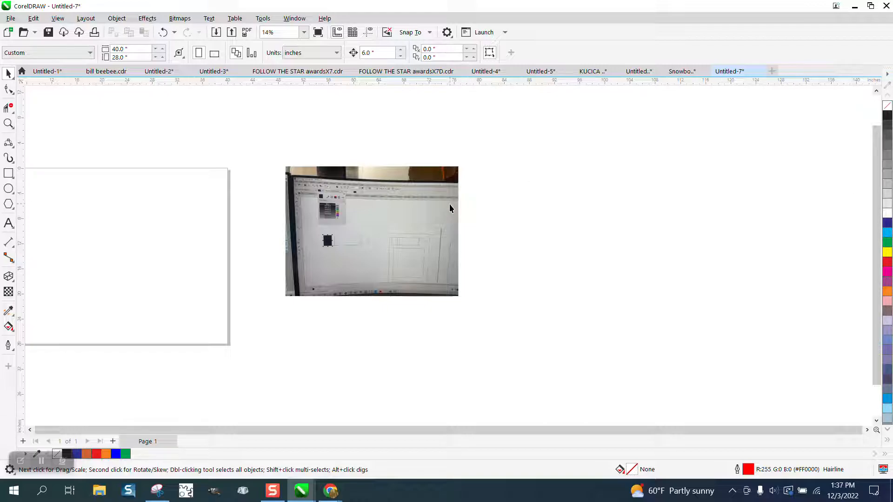
# Dock the palette as one row across the top, then return to the Pick tool.
pyautogui.click(9, 124)
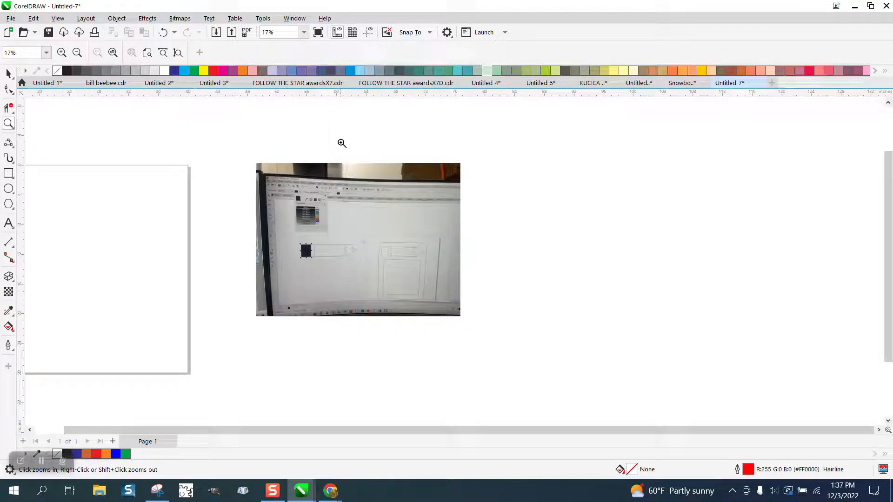
pyautogui.moveTo(419, 149)
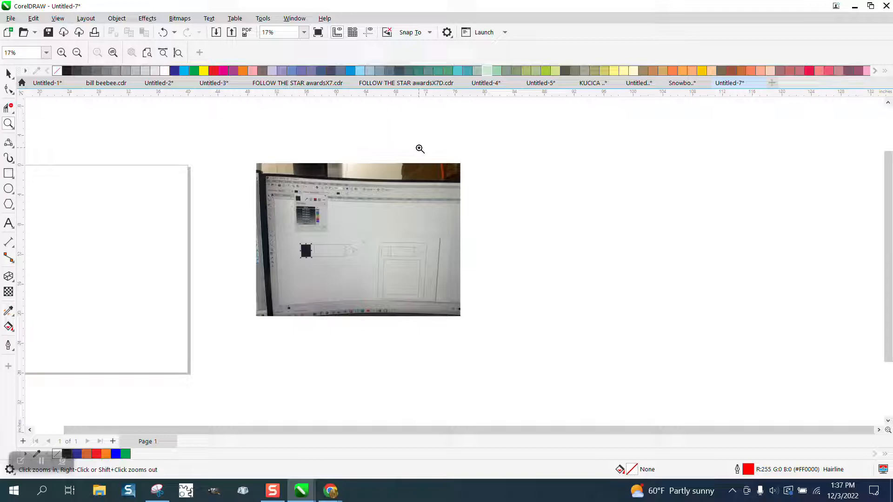
pyautogui.moveTo(120, 119)
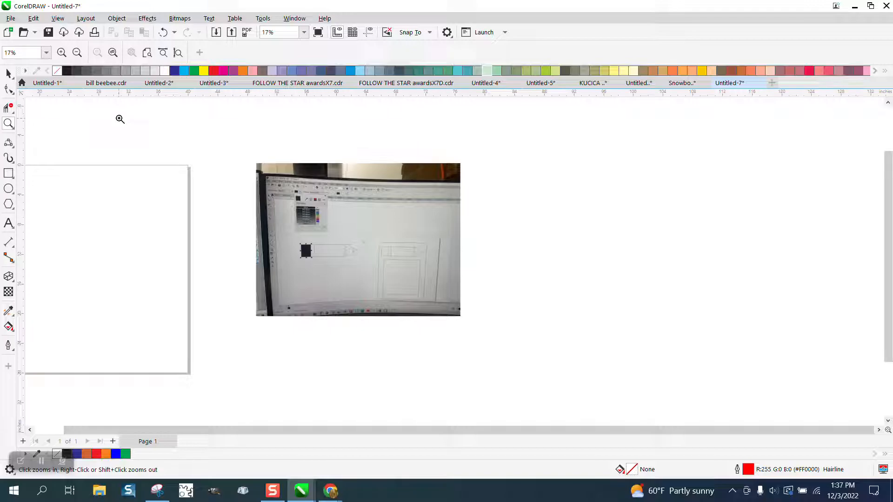
pyautogui.moveTo(376, 237)
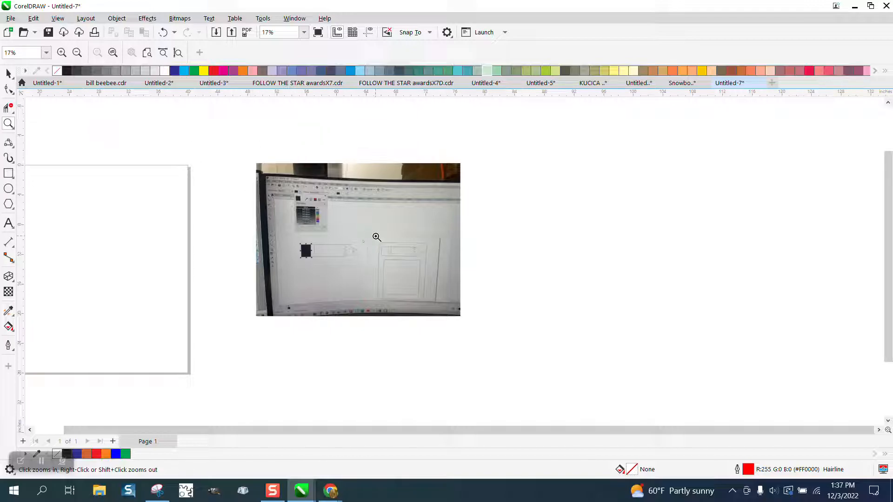
pyautogui.moveTo(32, 121)
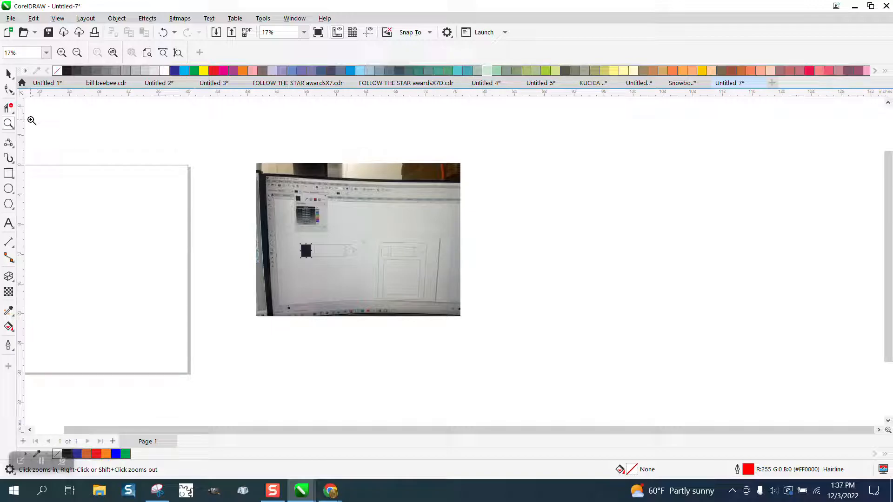
pyautogui.click(9, 73)
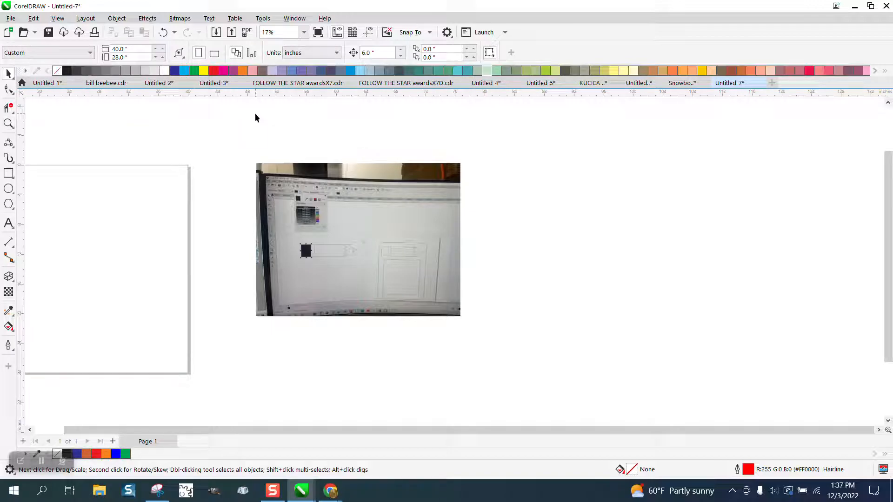
pyautogui.moveTo(260, 130)
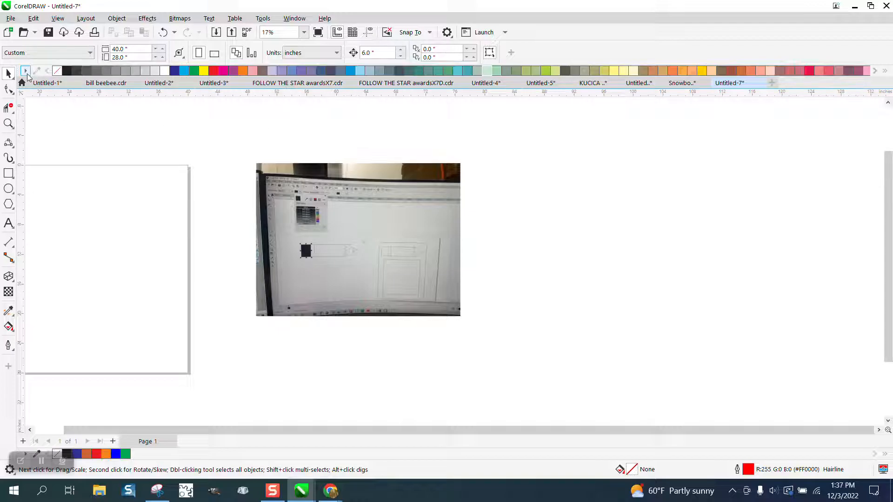
pyautogui.moveTo(112, 124)
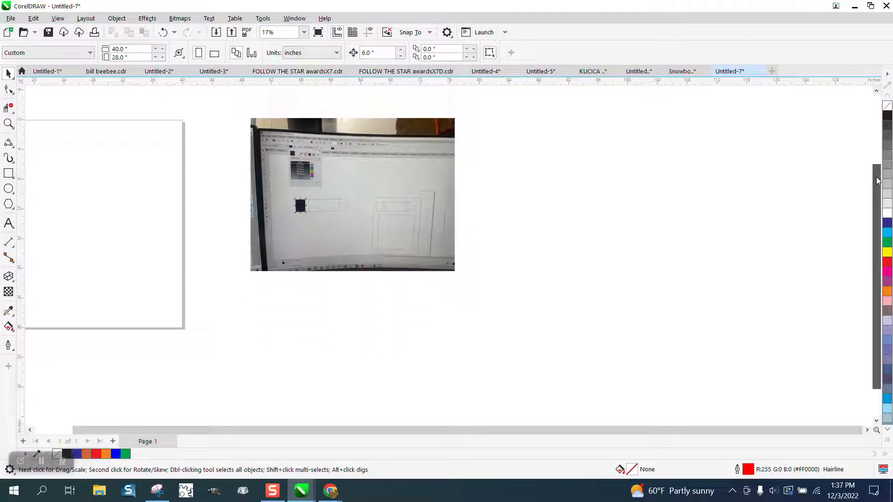
# With the palette docked right again, zoom in on the pencil photo.
pyautogui.click(9, 124)
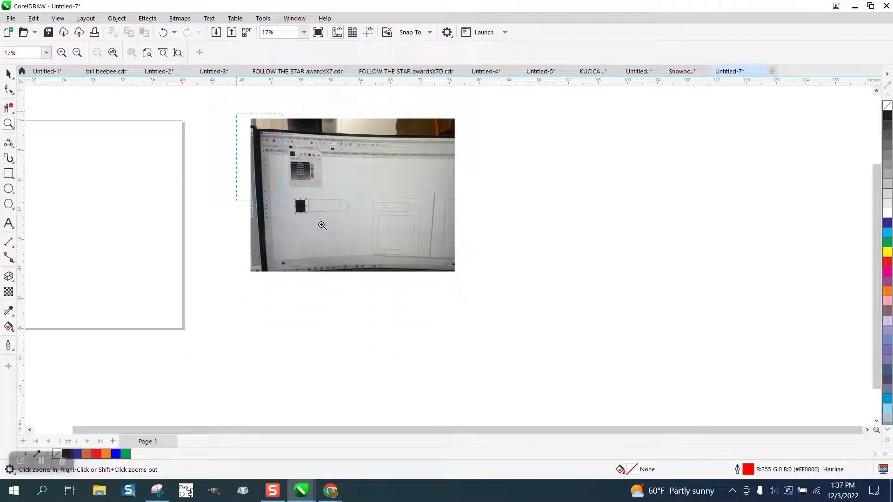
pyautogui.click(322, 225)
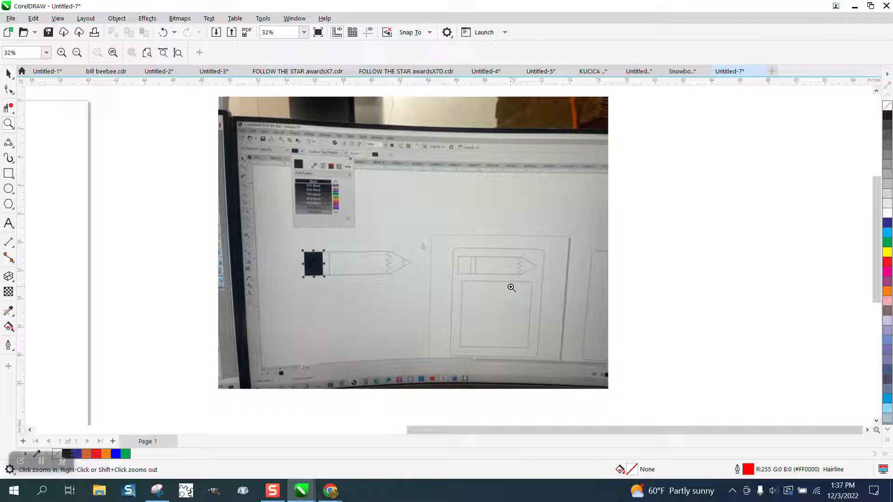